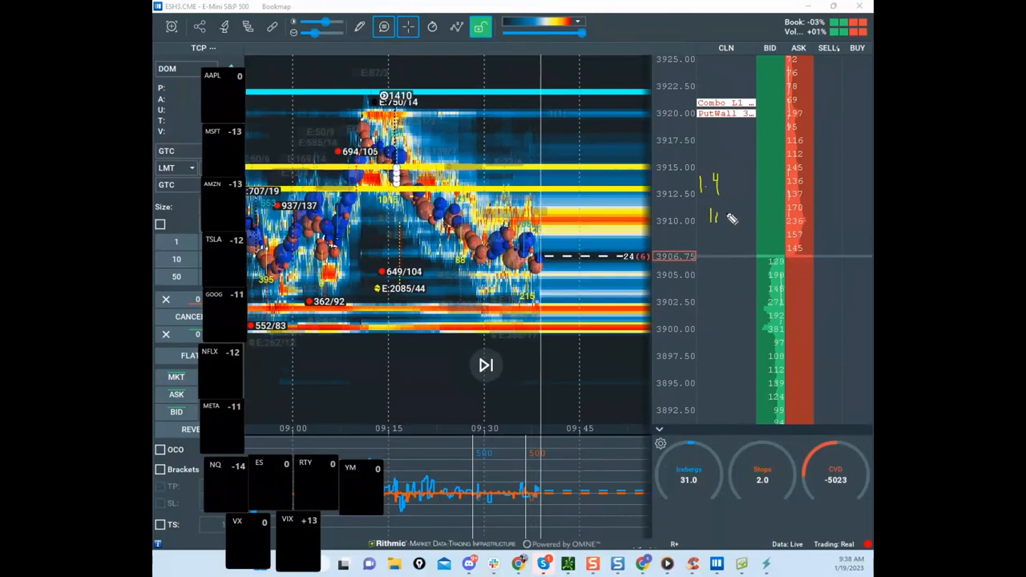
- Circle the handwritten "14" and "10" notes beside the 3910 level on the E-mini S&P 500 heatmap
drag(698, 168, 753, 232)
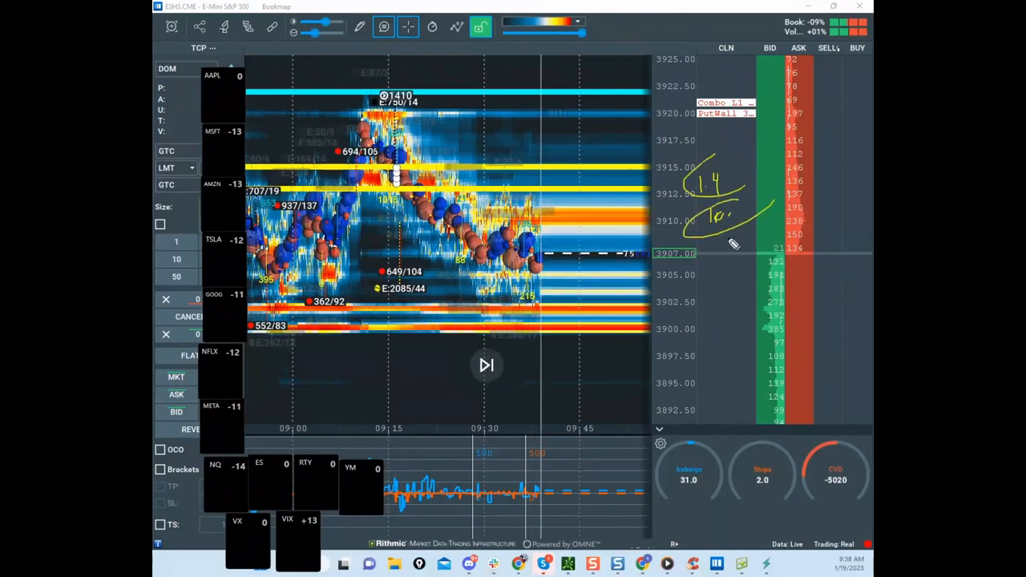